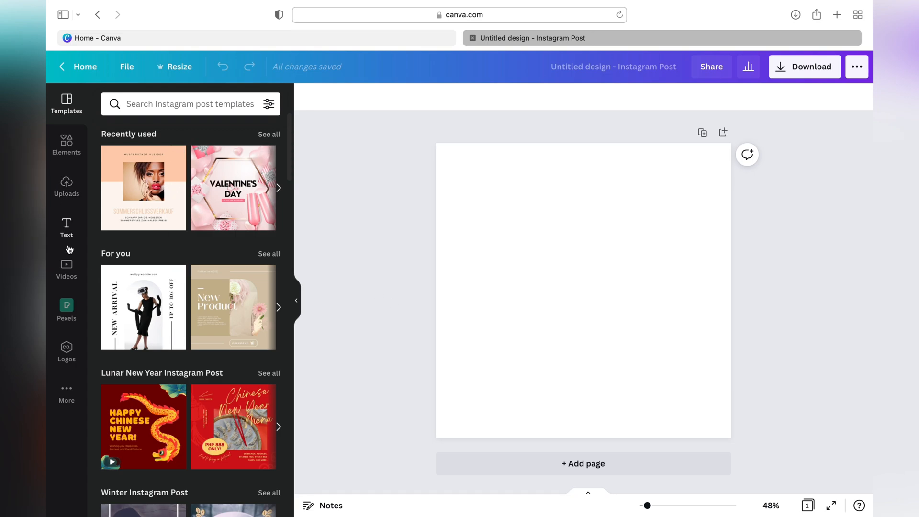
Add the recently used diamond crystal texture and stretch it down to cover the post
click(66, 145)
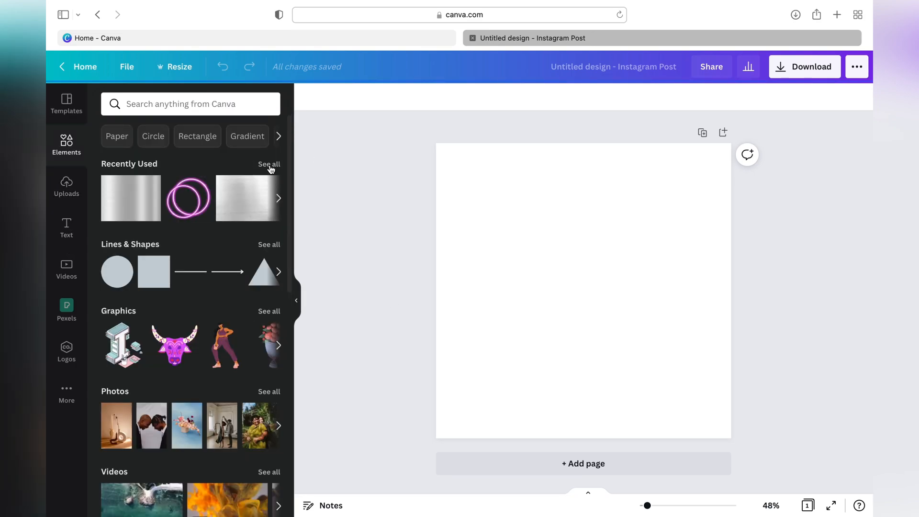
click(269, 164)
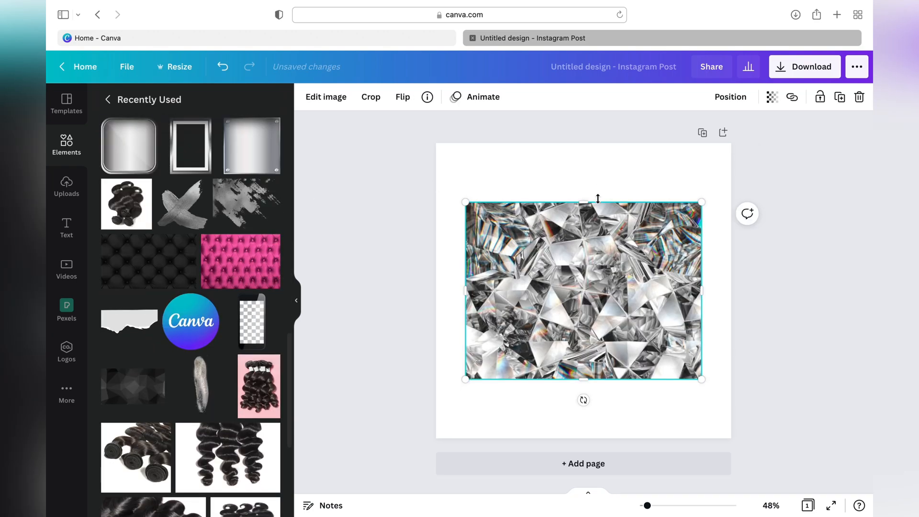
drag(582, 379, 582, 431)
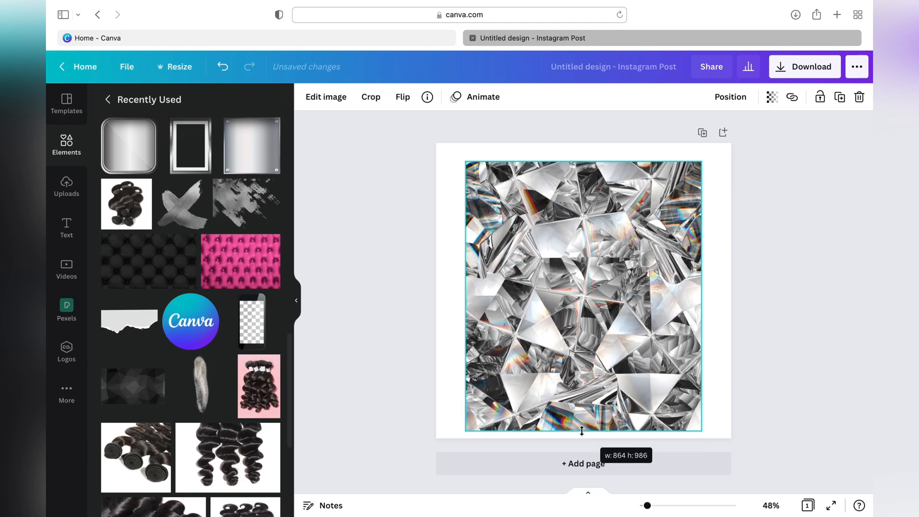
click(222, 66)
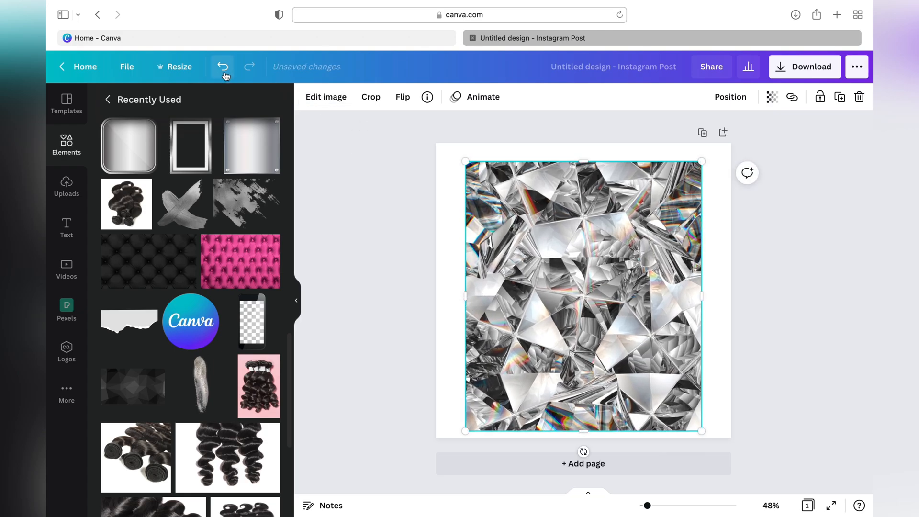
click(222, 66)
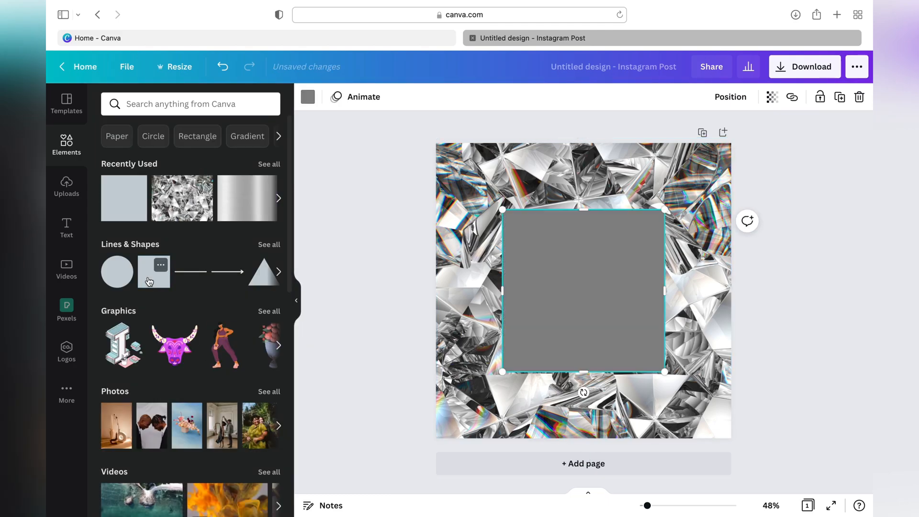
Enlarge the white square to leave a thin diamond border, then download the design as PNG
drag(663, 370, 698, 410)
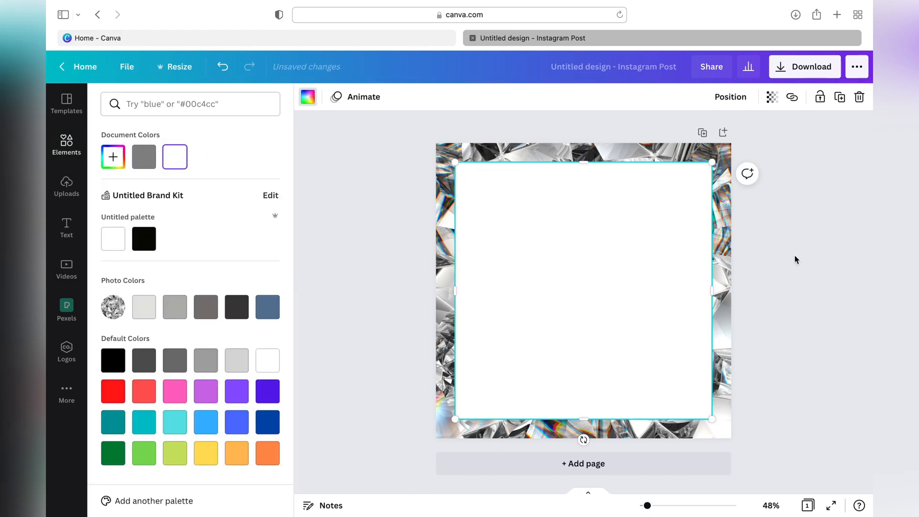
click(66, 144)
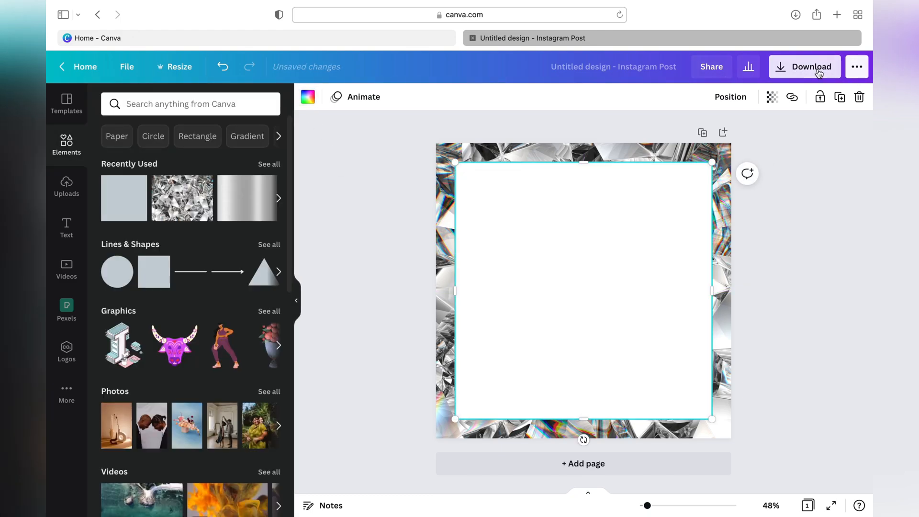
click(810, 66)
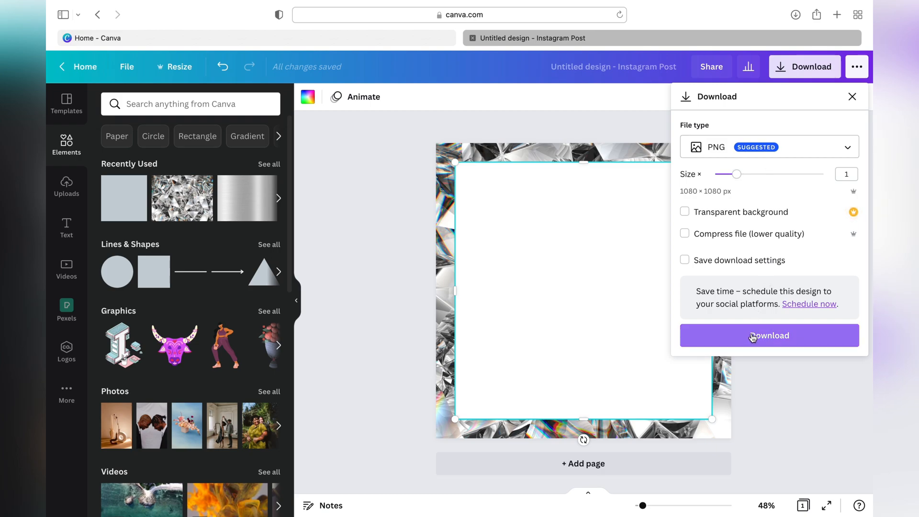
click(769, 335)
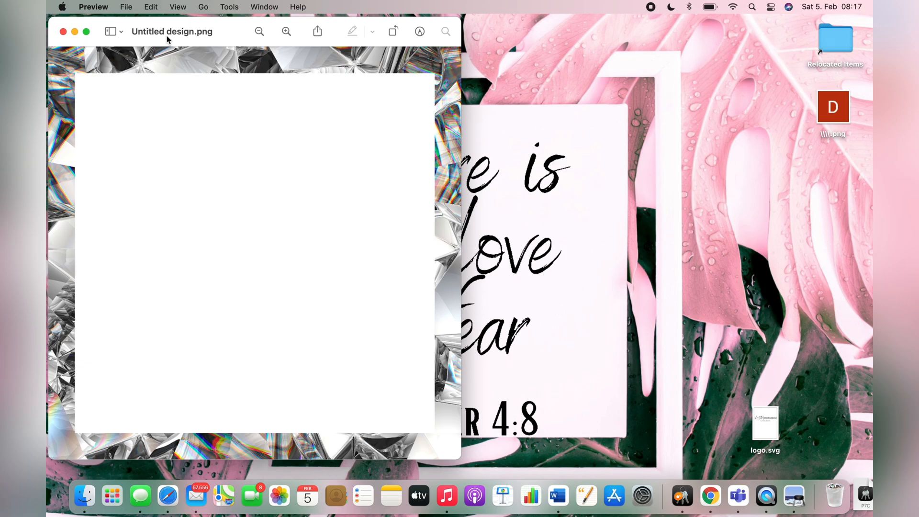
Close the Untitled design.png preview to return to Canva
click(63, 32)
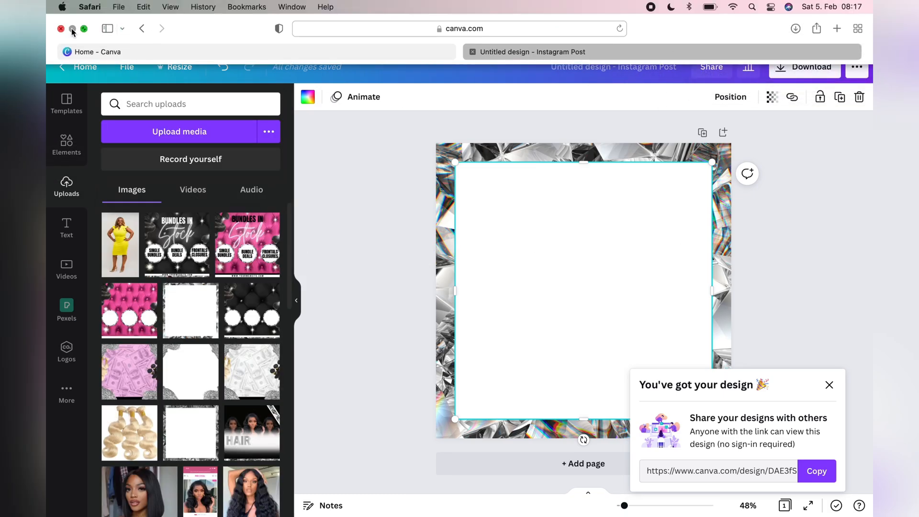
Upload the diamond frame PNG and enlarge it to fill page 2
click(795, 32)
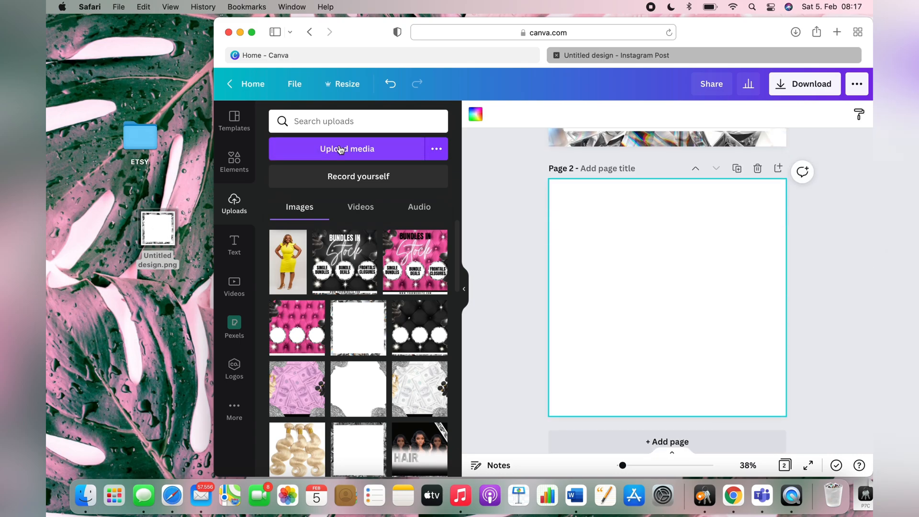
click(346, 148)
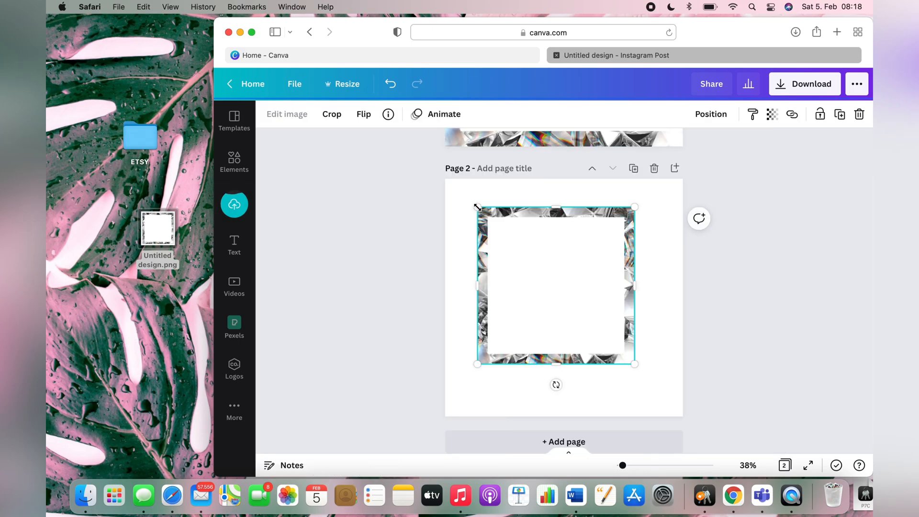
drag(633, 363, 684, 419)
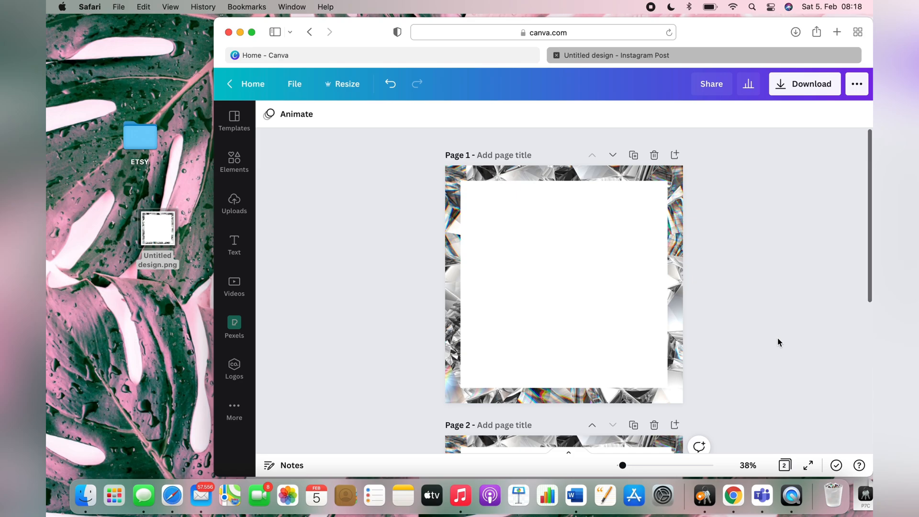
Delete page 1 and add a 'YALL BETTER FOLLOW ME' heading to the frame
click(562, 281)
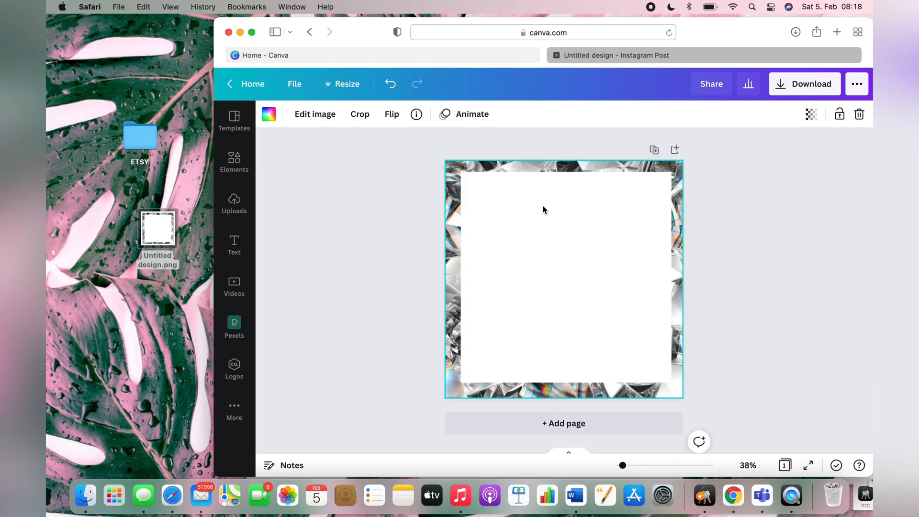
click(360, 114)
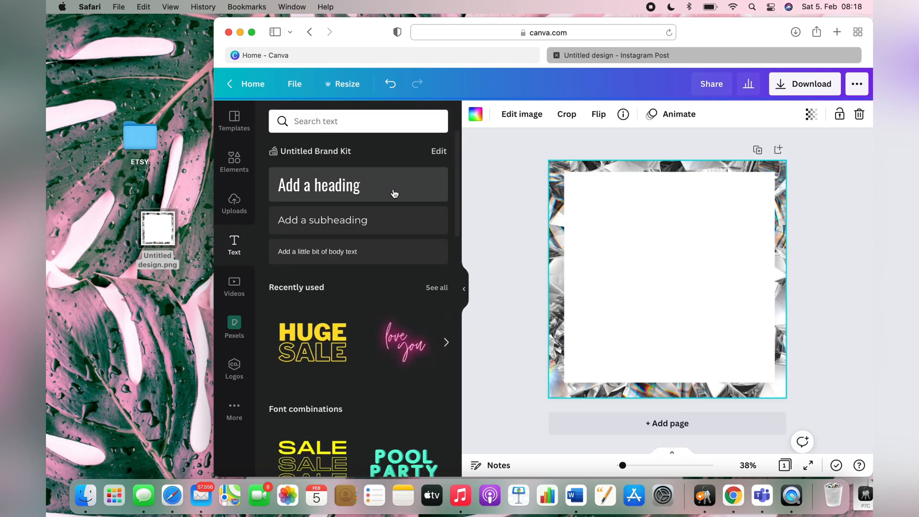
click(319, 184)
text(YALL BETTER FOLLOW ME)
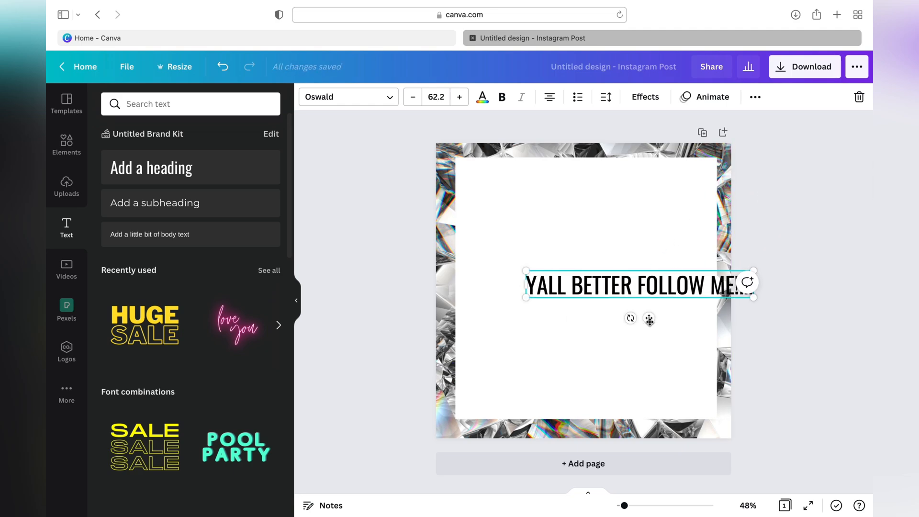
click(66, 144)
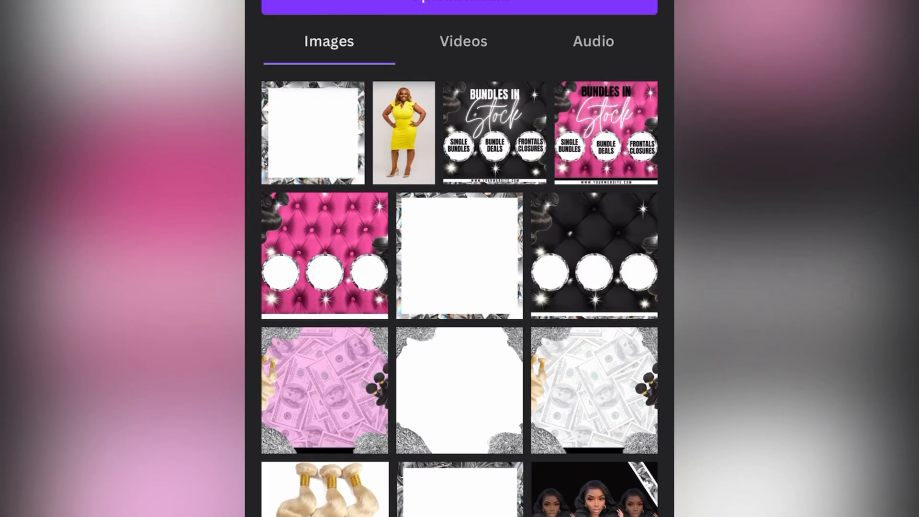
Scroll through the uploaded Images list, with the diamond frame listed first
click(605, 131)
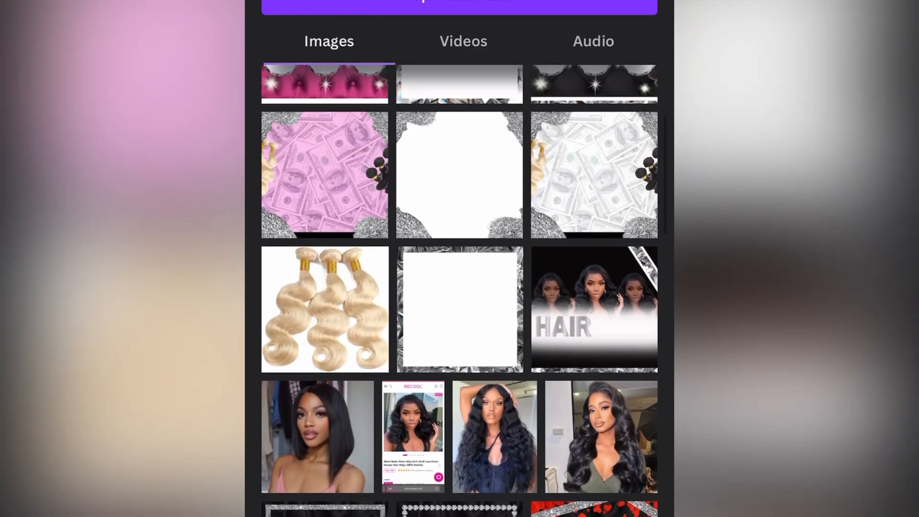
scroll(down, 3)
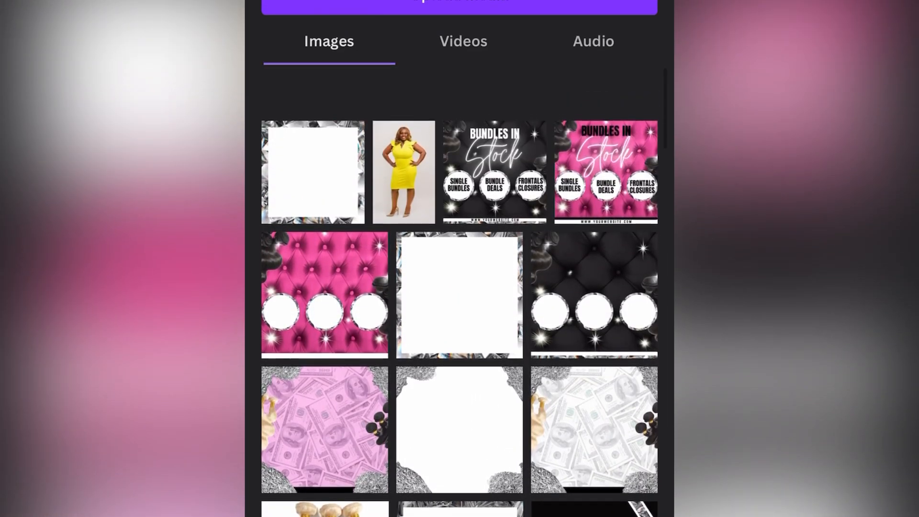